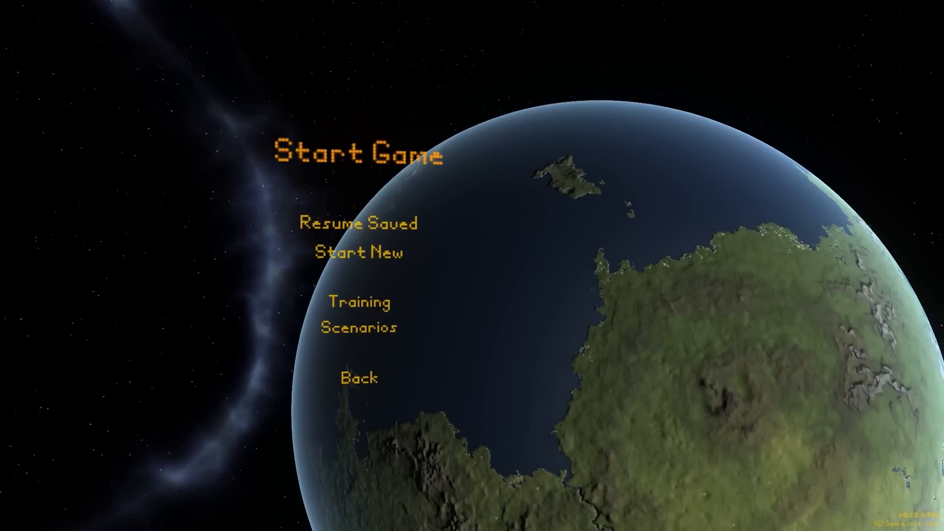
Step: Start a new sandbox game with a custom flag and the name 'Project SOAR'
{"action": "left_click", "coordinate": [358, 252]}
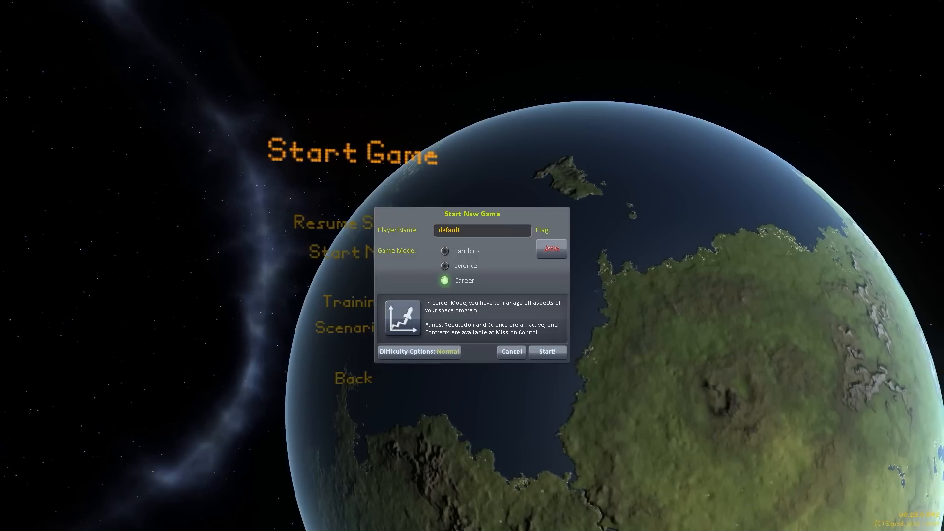
{"action": "left_click", "coordinate": [444, 250]}
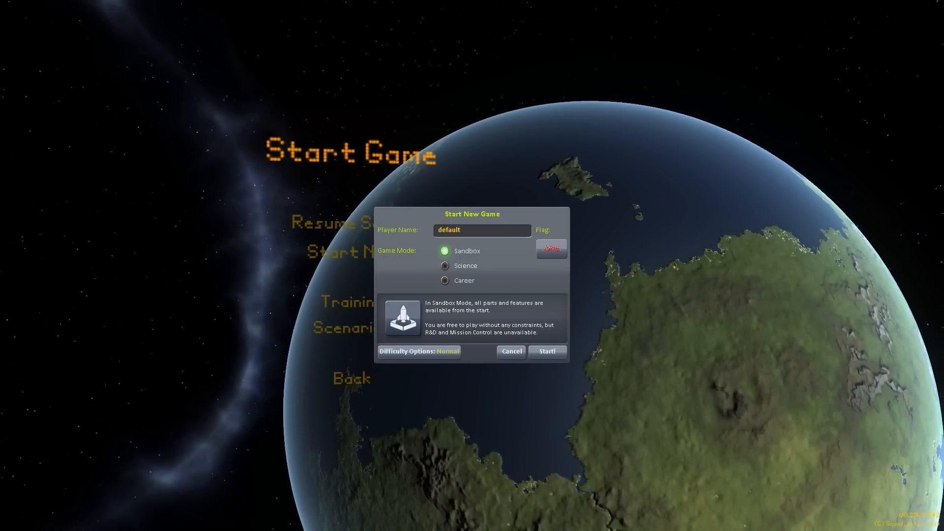
{"action": "left_click", "coordinate": [550, 249]}
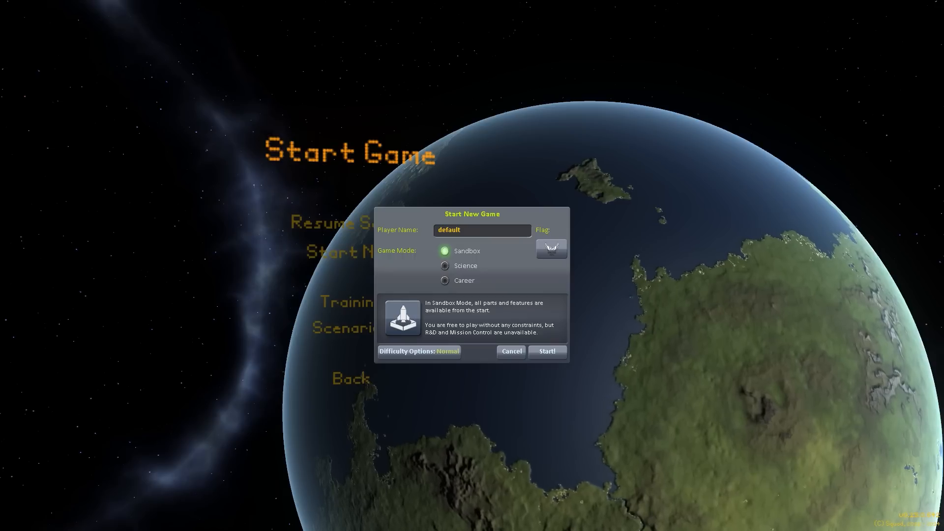
{"action": "type", "text": "P"}
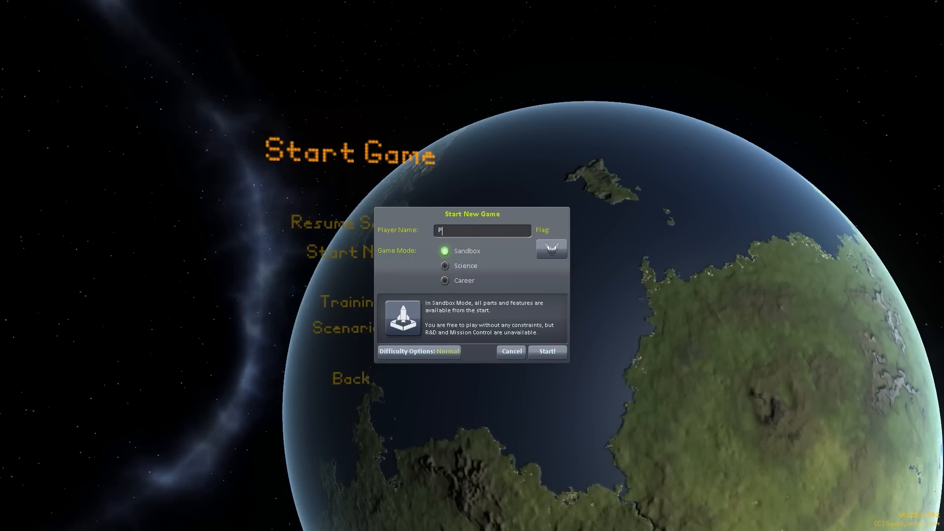
{"action": "type", "text": "roject"}
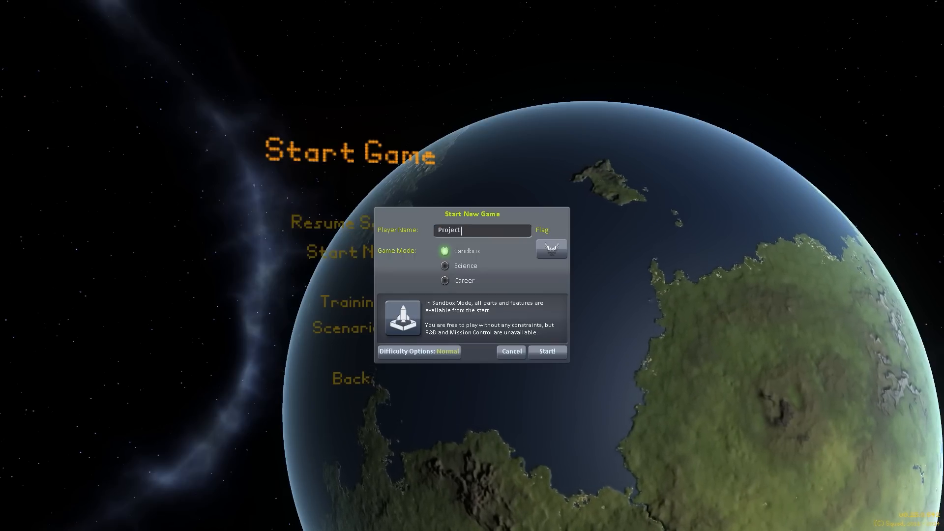
{"action": "type", "text": "SOAT"}
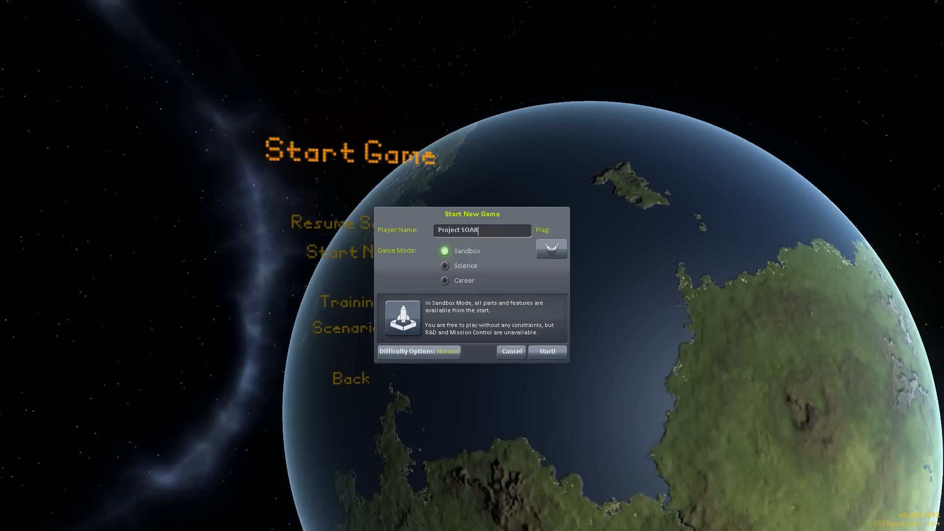
Step: Set custom difficulty so missing crews do not respawn and accept it
{"action": "left_click", "coordinate": [418, 352]}
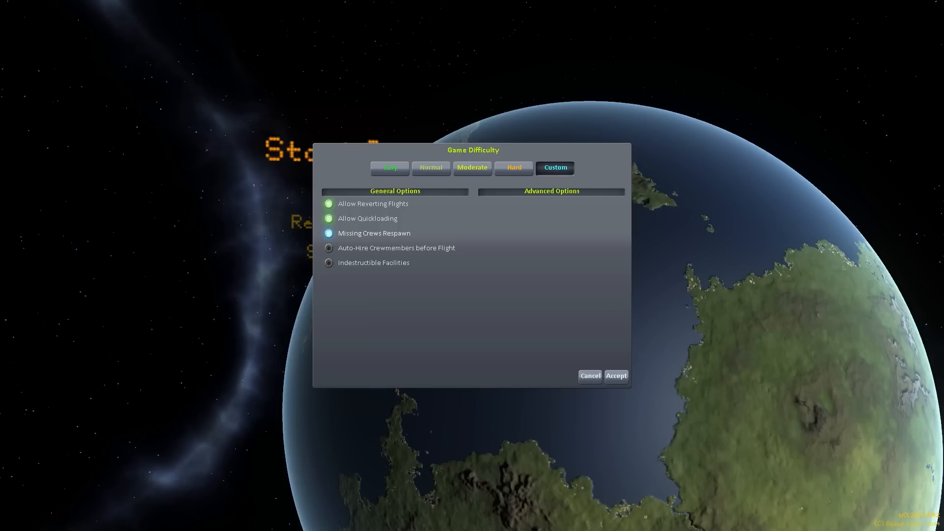
{"action": "left_click", "coordinate": [329, 233]}
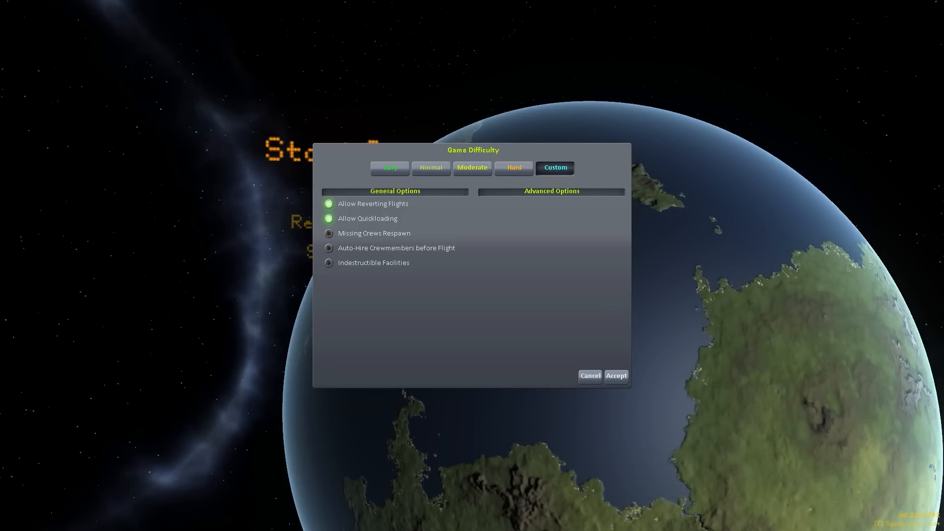
{"action": "left_click", "coordinate": [589, 375]}
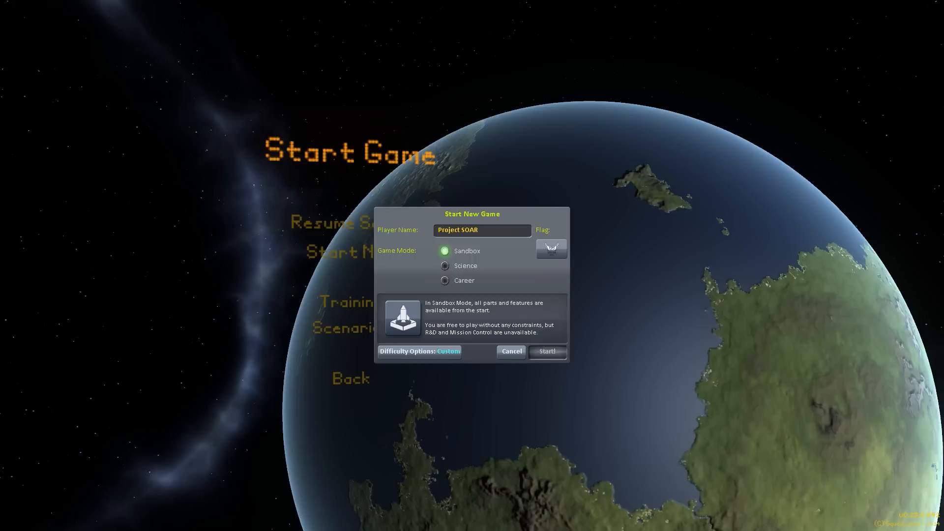
Step: Start the game and dismiss the TAC Life Support settings prompt at the space center
{"action": "left_click", "coordinate": [546, 352]}
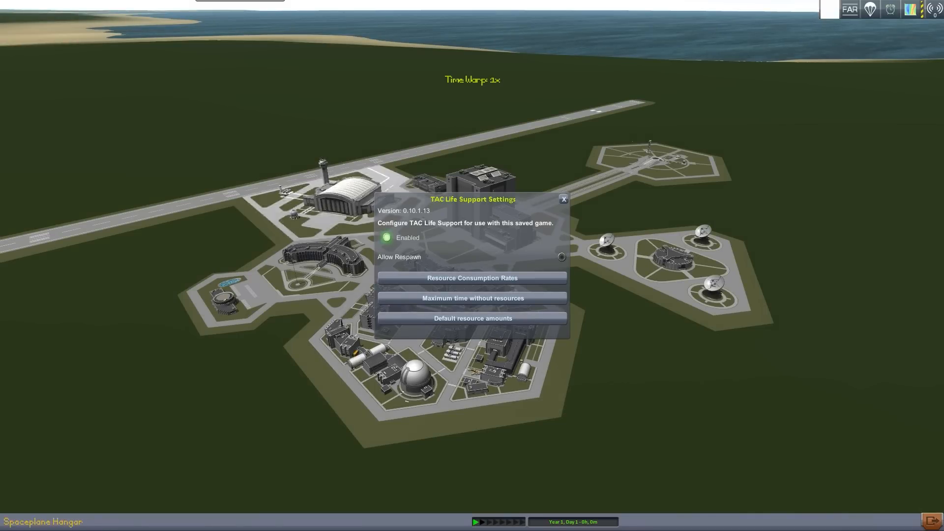
{"action": "left_click", "coordinate": [562, 199]}
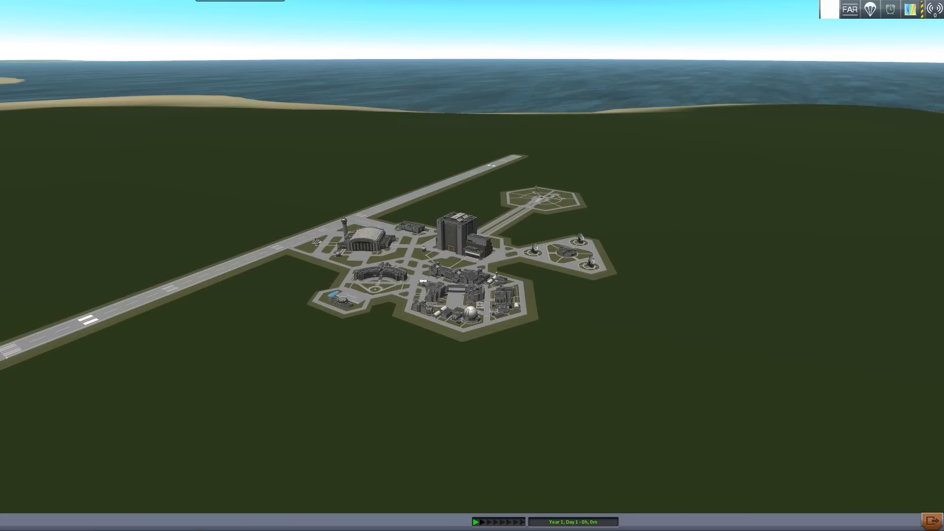
{"action": "mouse_move", "coordinate": [360, 238]}
{"action": "type", "text": "Proto"}
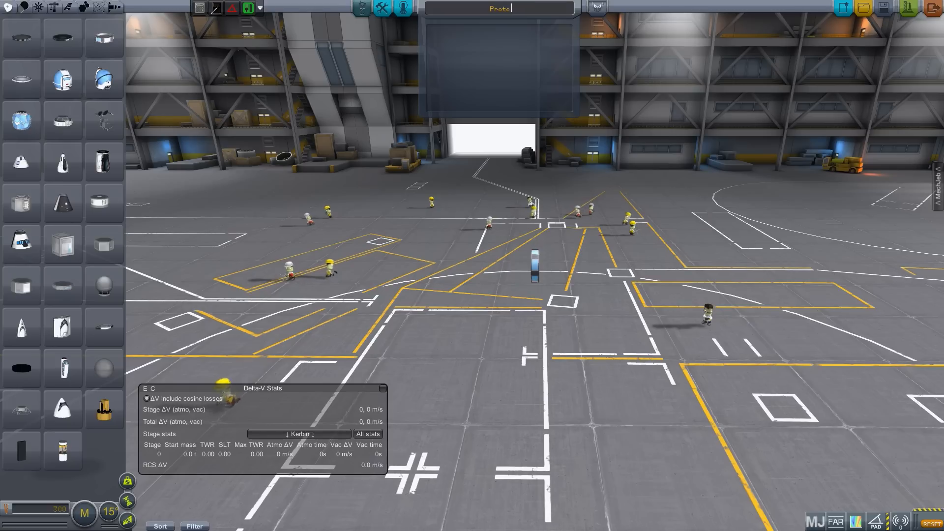
Step: Name the new vessel 'Proto SOAR'
{"action": "type", "text": "SOAR"}
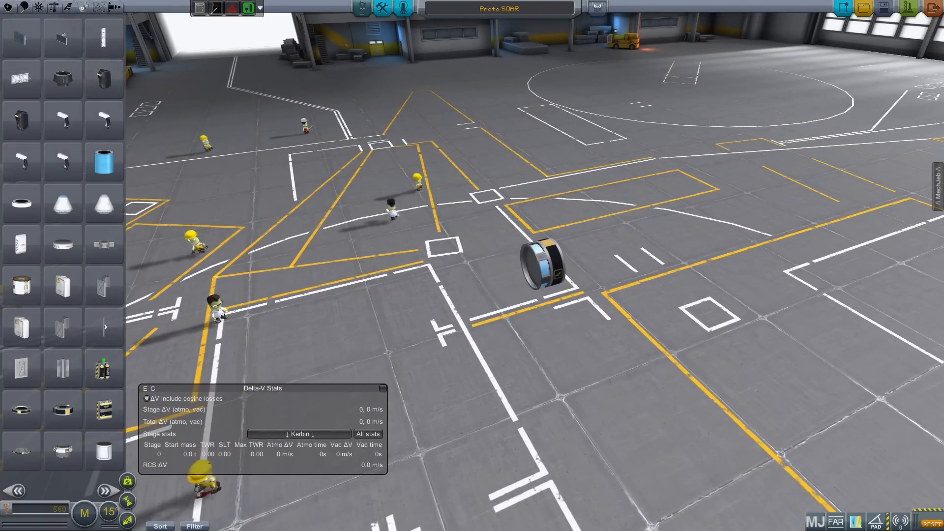
Step: Attach a procedural nose cone from the aerodynamic parts onto the core
{"action": "left_click", "coordinate": [53, 7]}
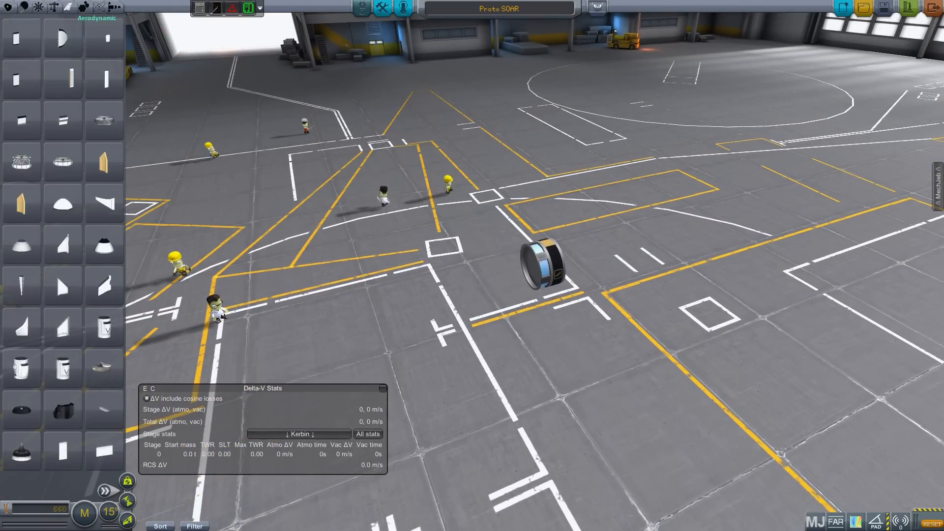
{"action": "mouse_move", "coordinate": [63, 203]}
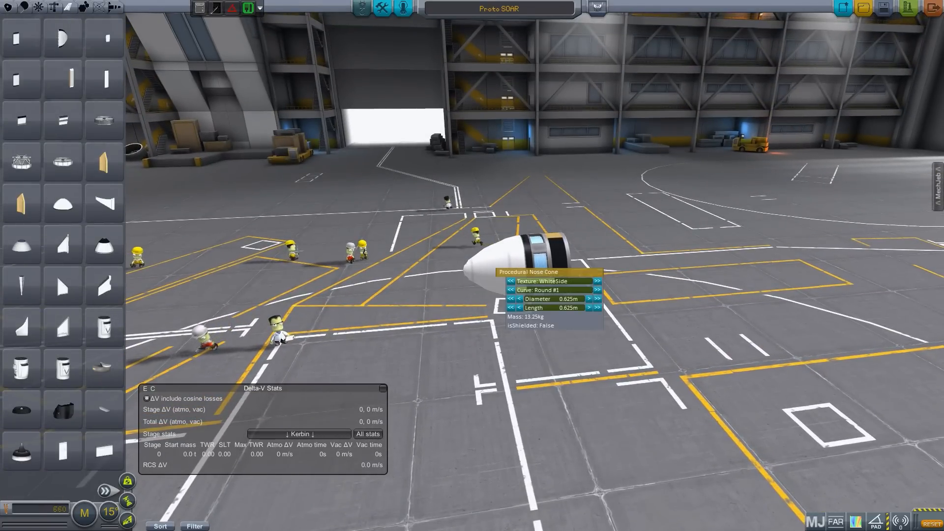
{"action": "left_click", "coordinate": [595, 281]}
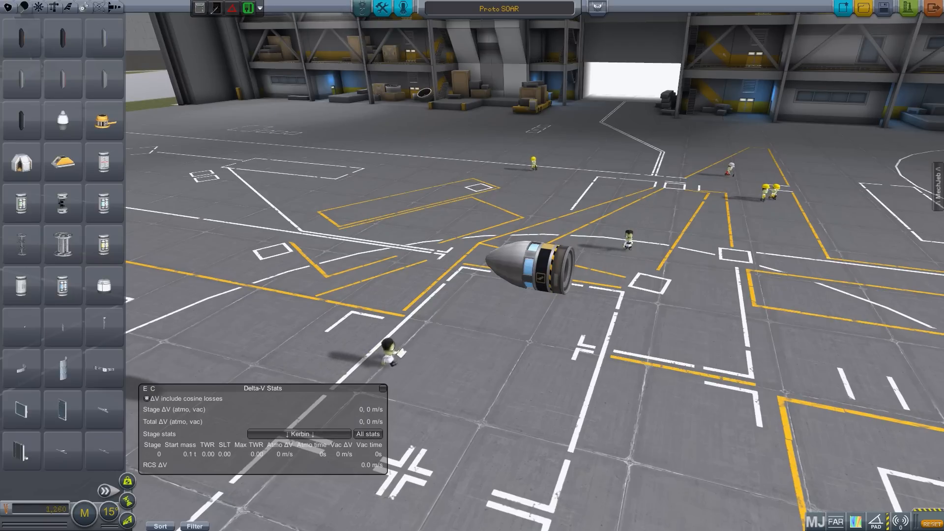
Step: Attach a spherical tank and Rockomax 48-7S engine behind the core with its part info shown
{"action": "left_click", "coordinate": [102, 488]}
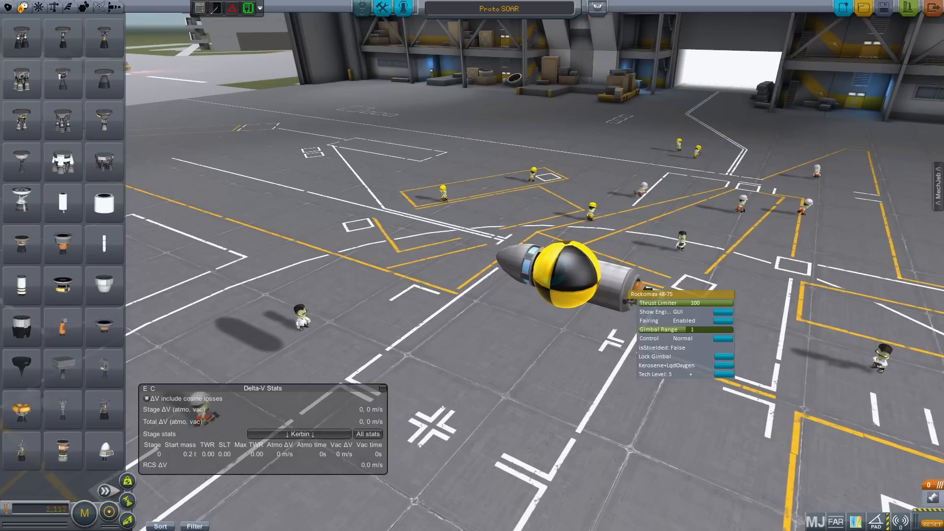
Step: Switch the engine to hydrogen-oxygen propellant and raise its tech level two steps
{"action": "left_click", "coordinate": [665, 366]}
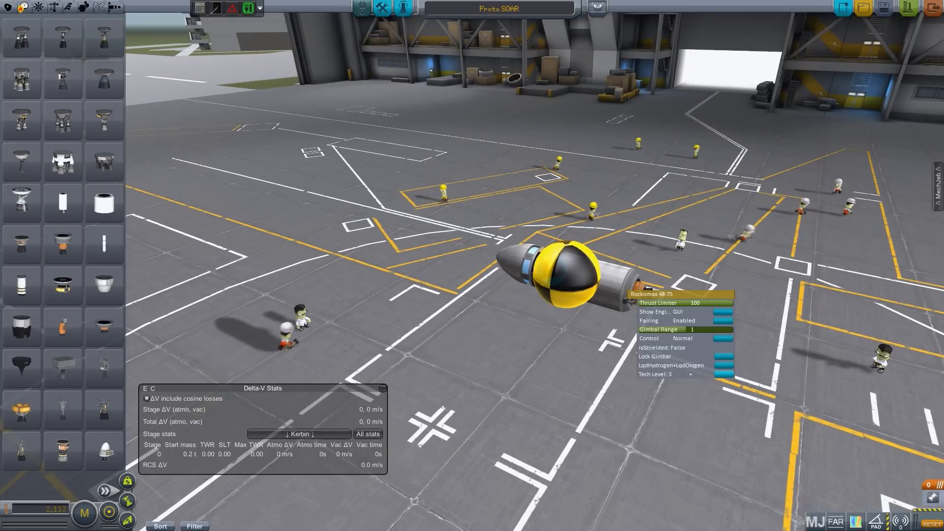
{"action": "left_click", "coordinate": [690, 373]}
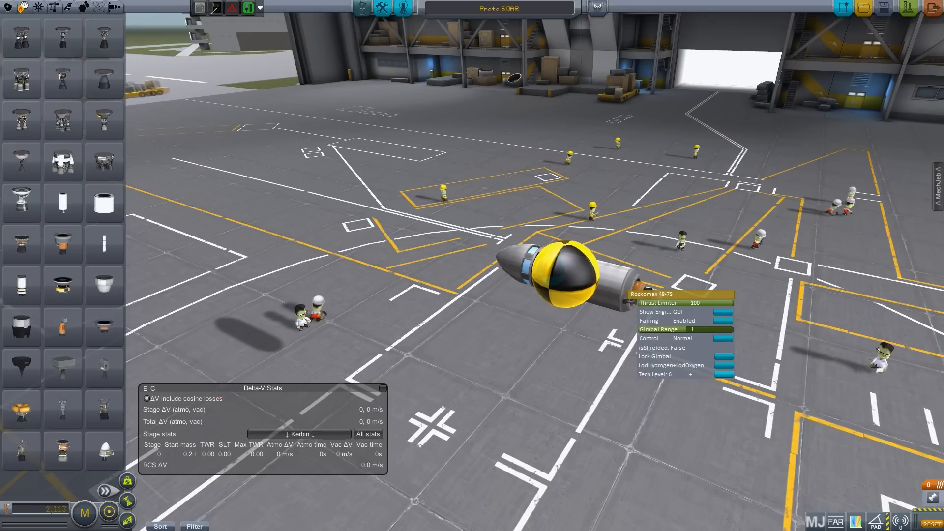
{"action": "left_click", "coordinate": [690, 373]}
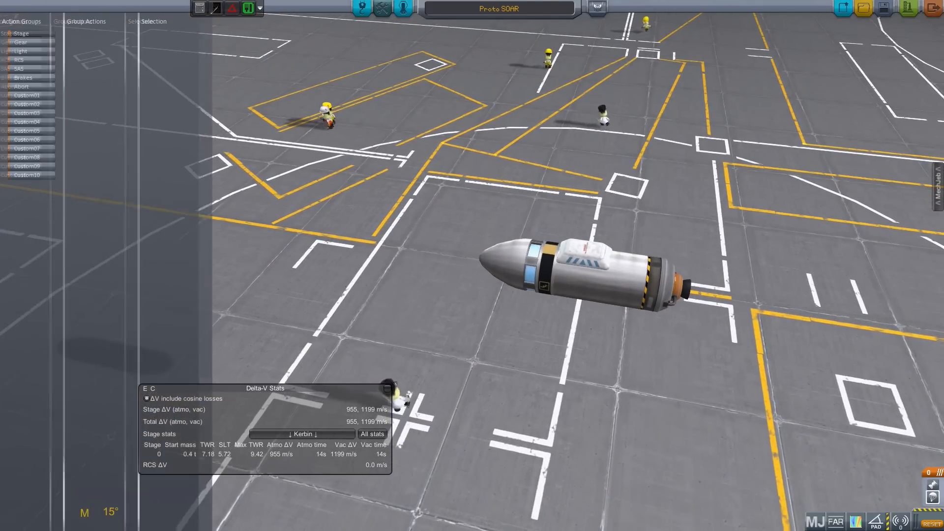
Step: Select the RealChute radial chute in Action Groups to show its parachute editor
{"action": "left_click", "coordinate": [590, 256]}
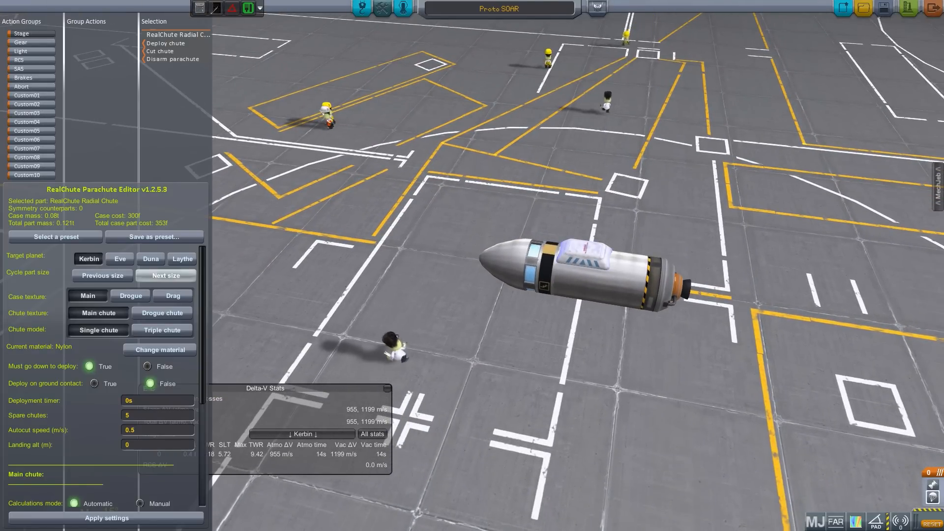
{"action": "left_click", "coordinate": [165, 275]}
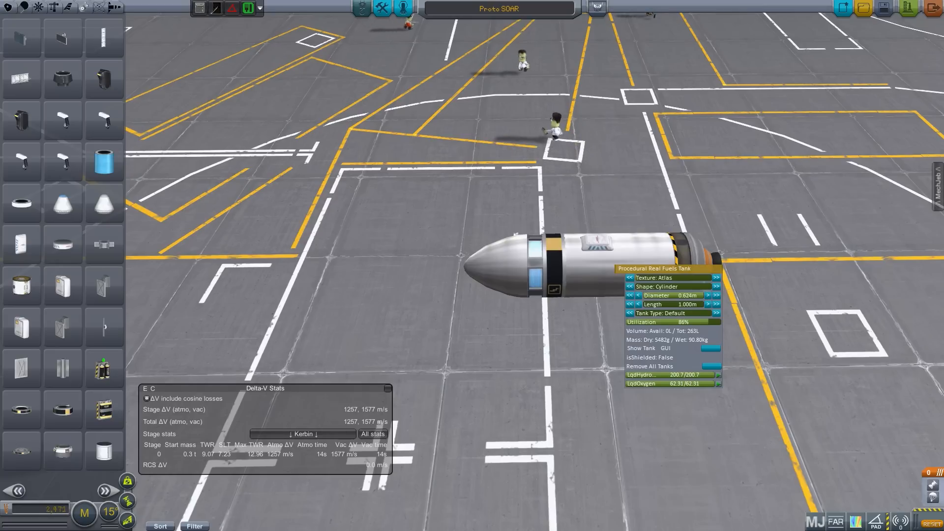
Step: Lengthen the procedural fuel tank two steps to about 1.375 m for longer burn time
{"action": "left_click", "coordinate": [707, 303]}
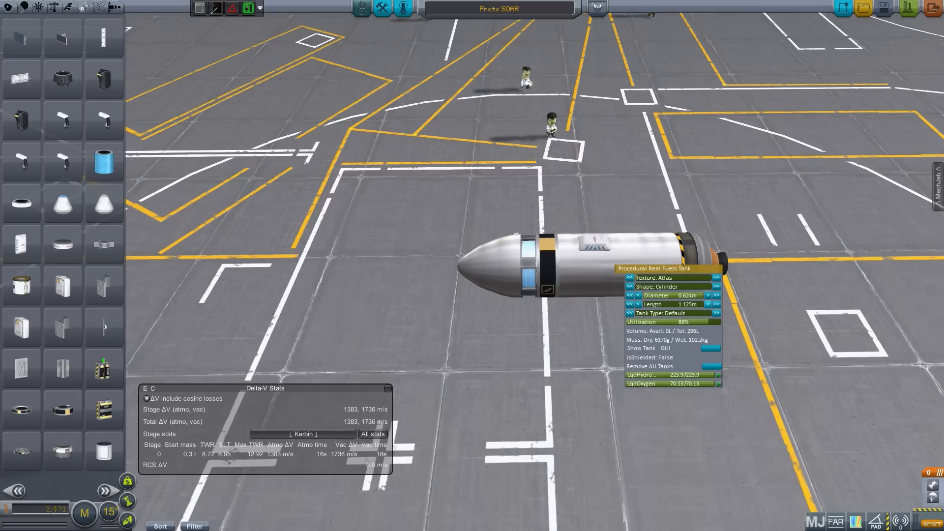
{"action": "left_click", "coordinate": [709, 304]}
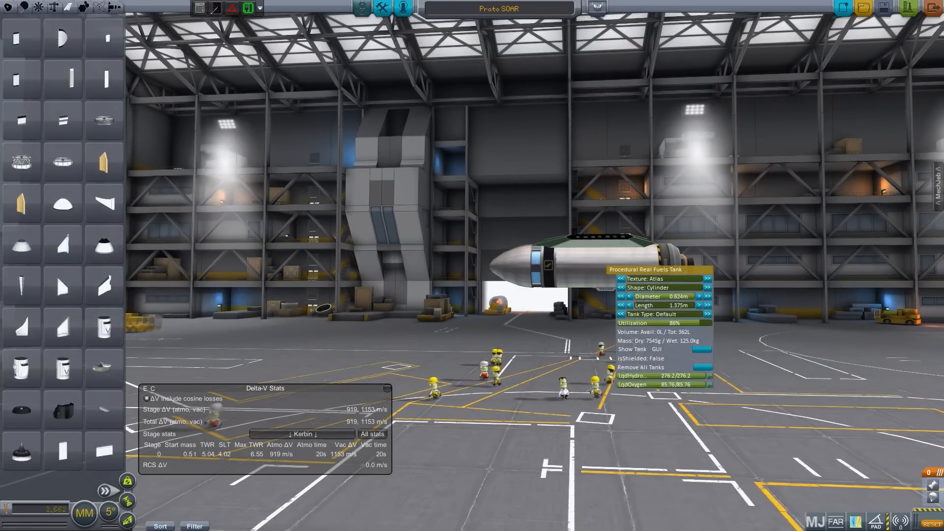
Step: Lengthen the procedural fuel tank two more steps toward about 1.9 m
{"action": "left_click", "coordinate": [700, 305]}
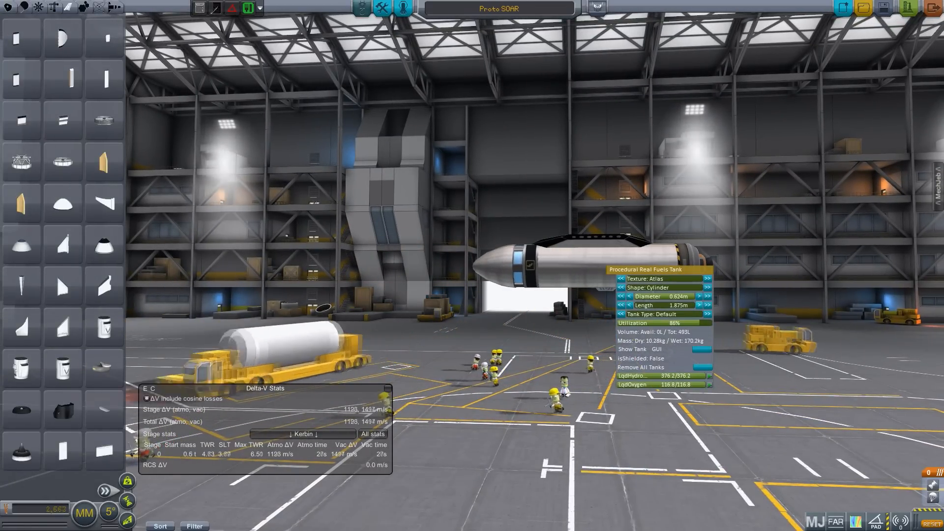
{"action": "left_click", "coordinate": [699, 304]}
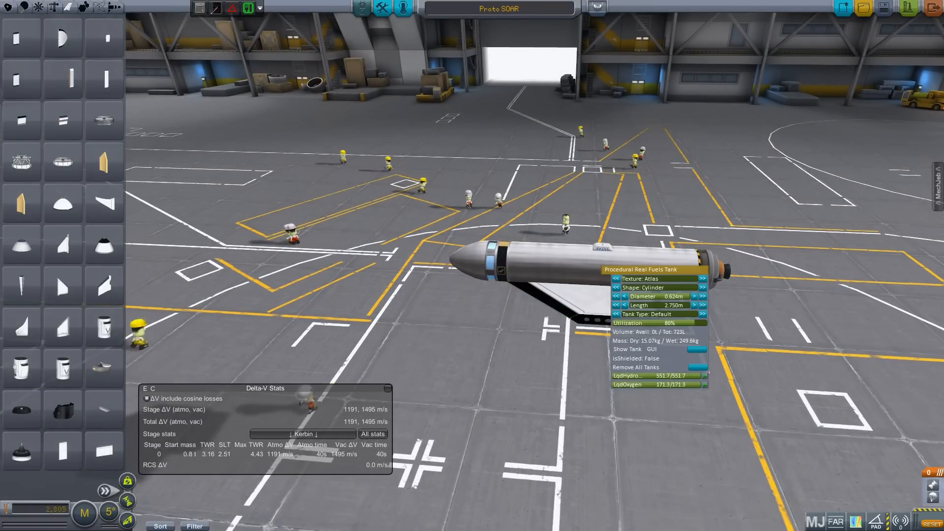
Step: Lengthen the winged fuel tank five steps to 3.875 m, pushing delta-V past 1500 m/s
{"action": "left_click", "coordinate": [694, 305]}
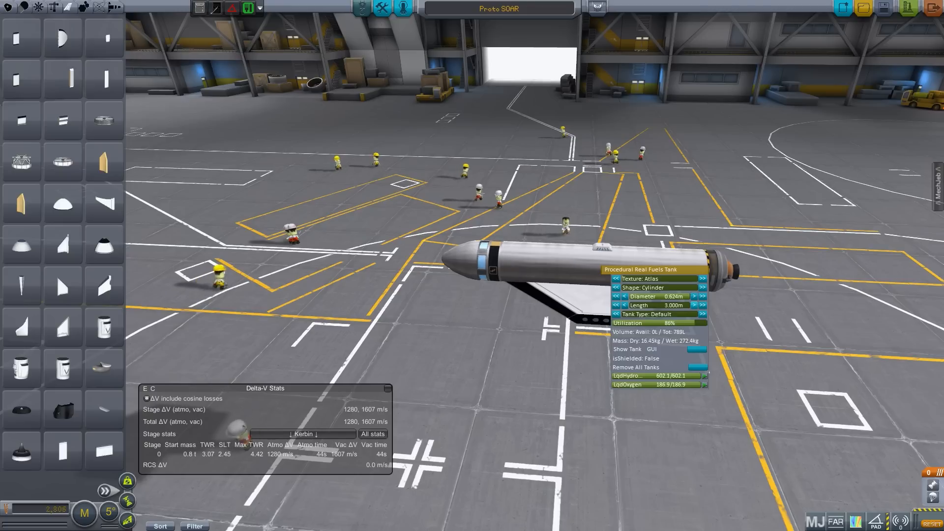
{"action": "left_click", "coordinate": [693, 305]}
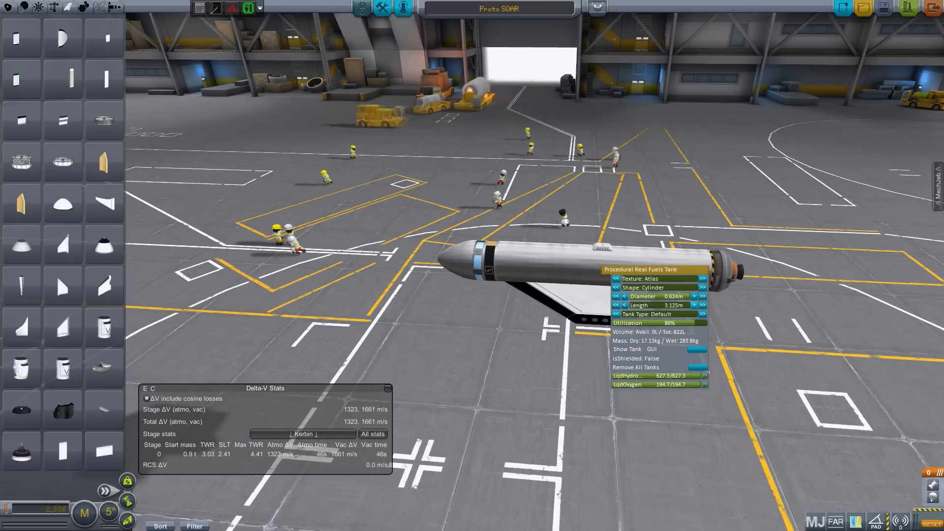
{"action": "left_click", "coordinate": [694, 305]}
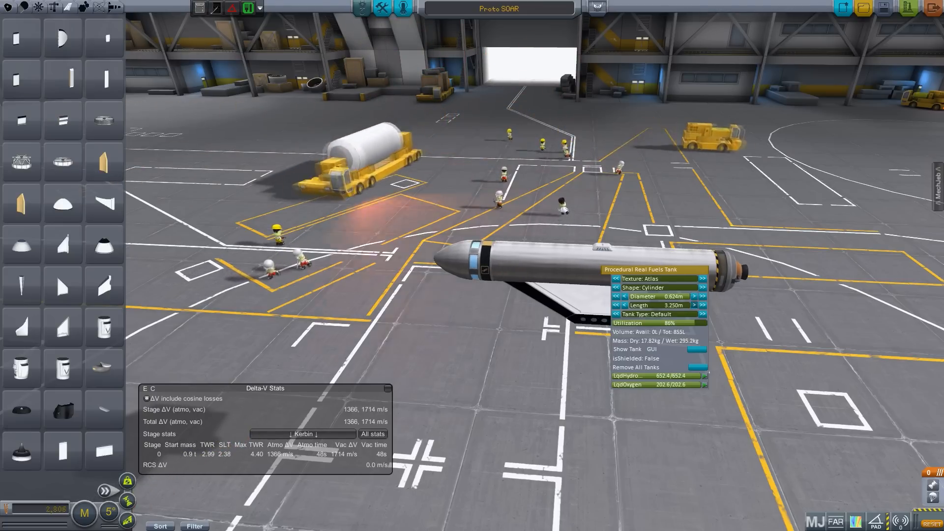
{"action": "left_click", "coordinate": [695, 305]}
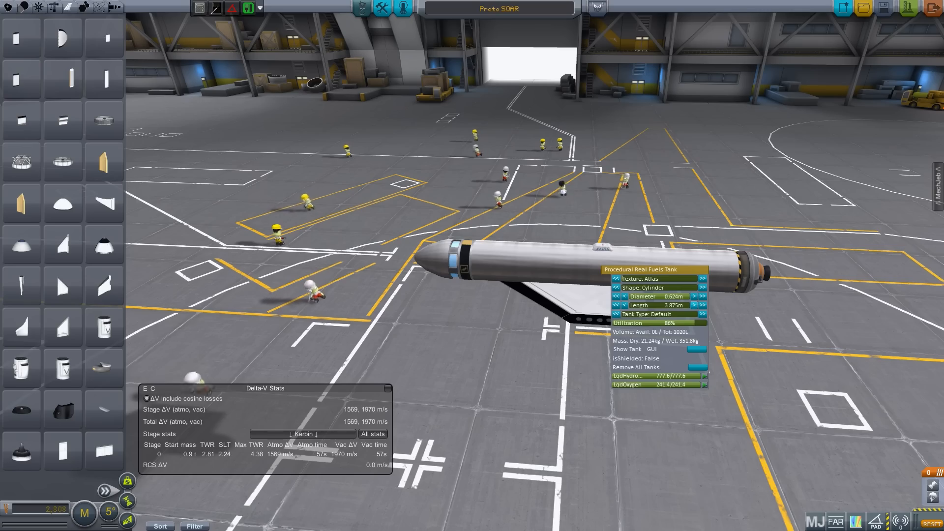
{"action": "left_click", "coordinate": [693, 305]}
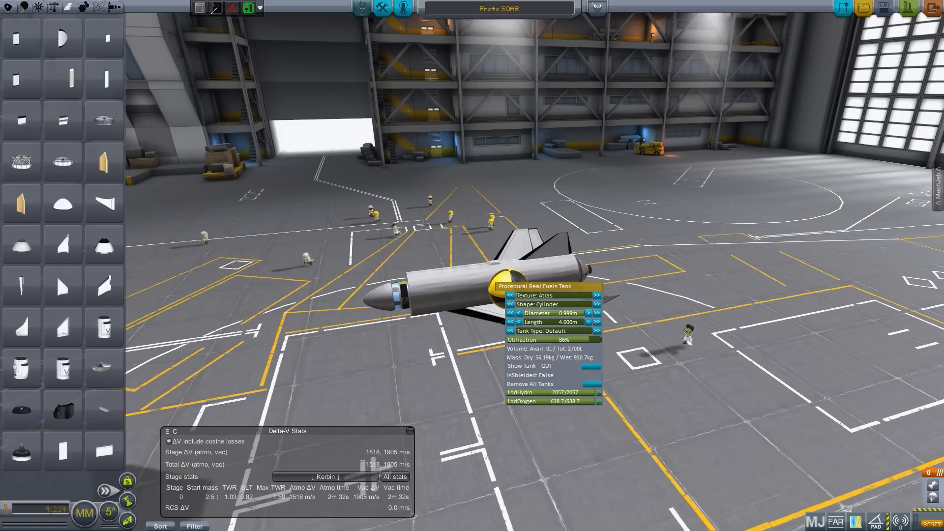
Step: Narrow the conical nose tank's bottom diameter to join nose and tank, then browse fuel tank parts
{"action": "left_click", "coordinate": [588, 313]}
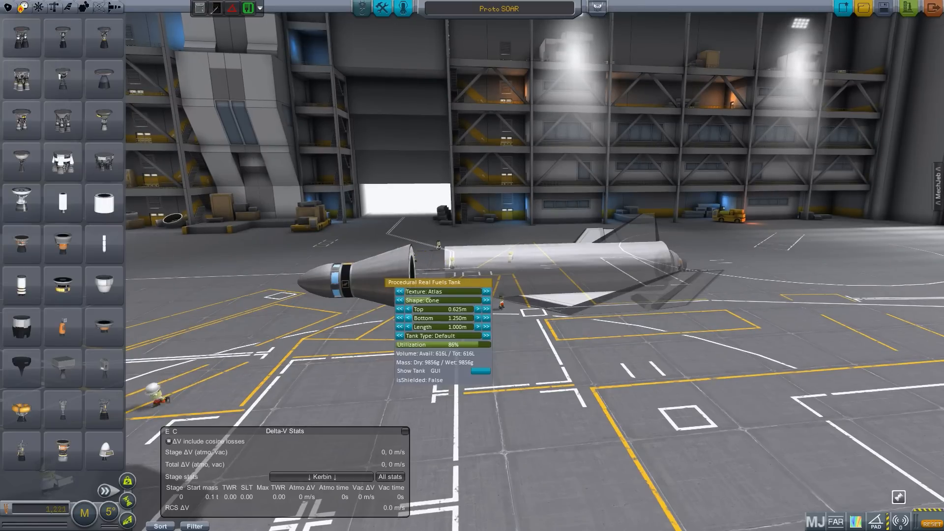
{"action": "left_click", "coordinate": [408, 317]}
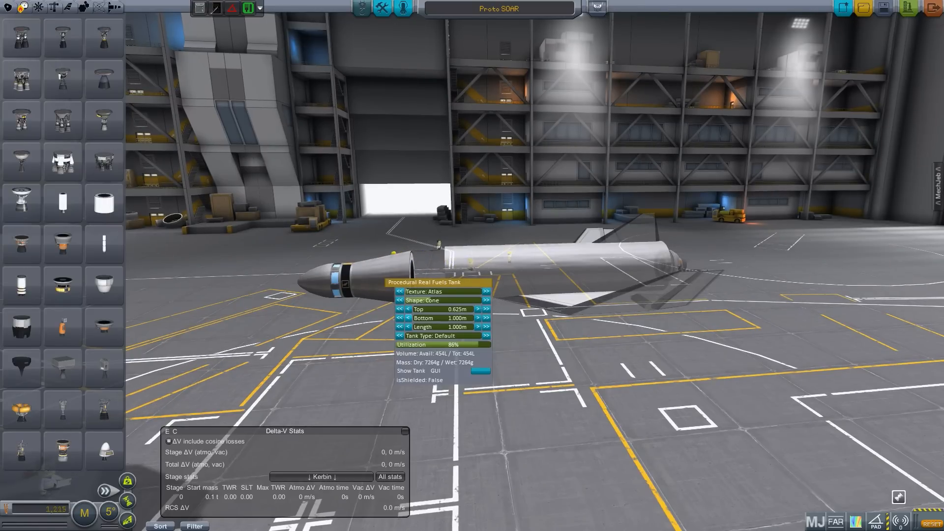
{"action": "left_click", "coordinate": [409, 326]}
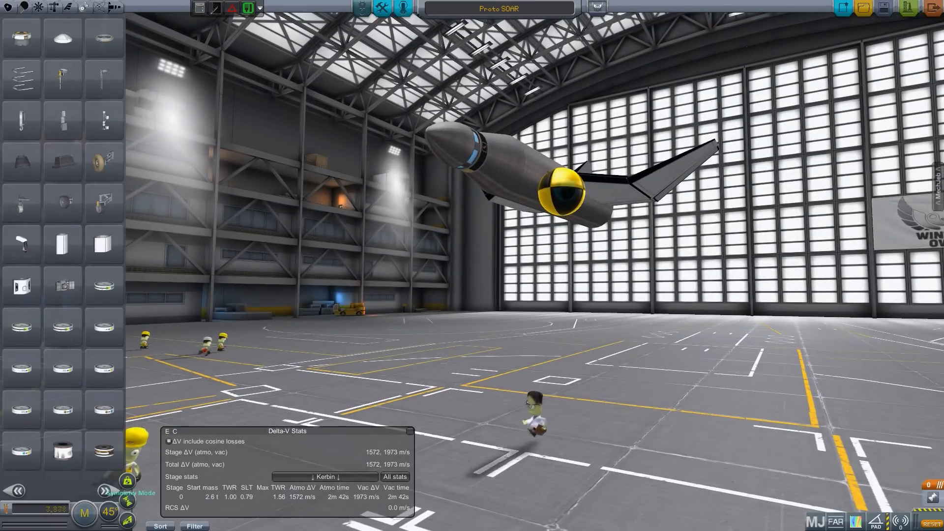
{"action": "left_click", "coordinate": [125, 486]}
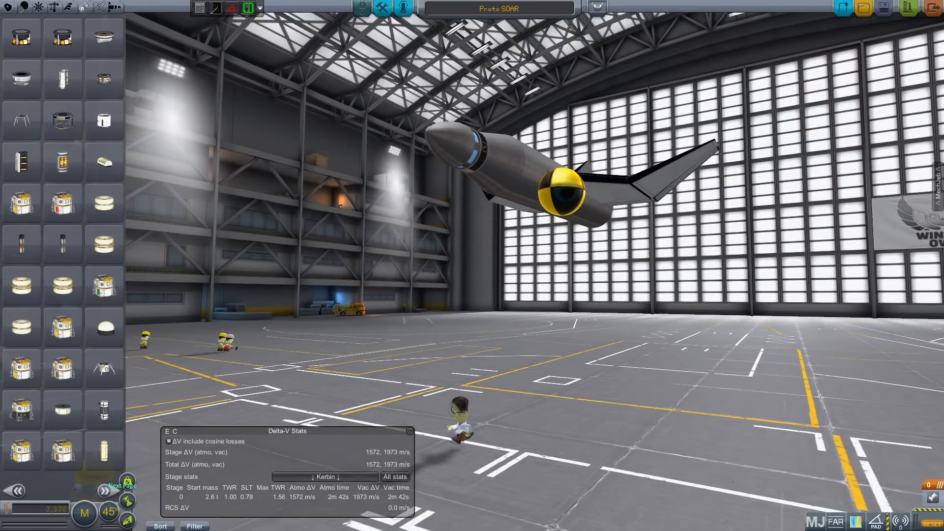
{"action": "left_click", "coordinate": [123, 487]}
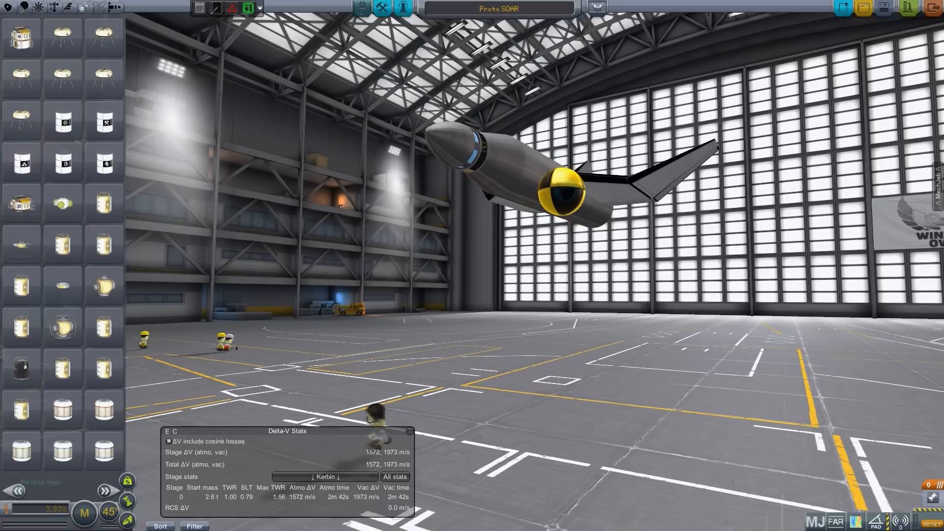
{"action": "left_click", "coordinate": [104, 489]}
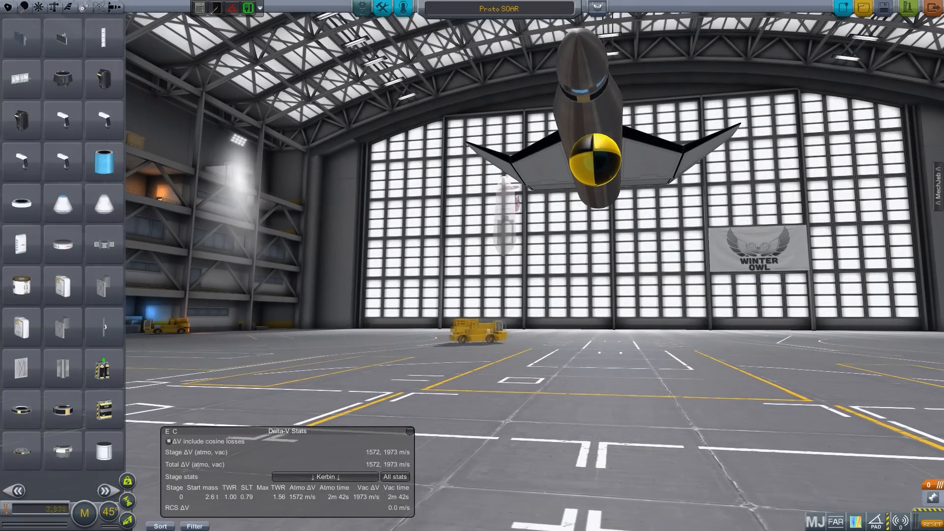
{"action": "left_click", "coordinate": [126, 519]}
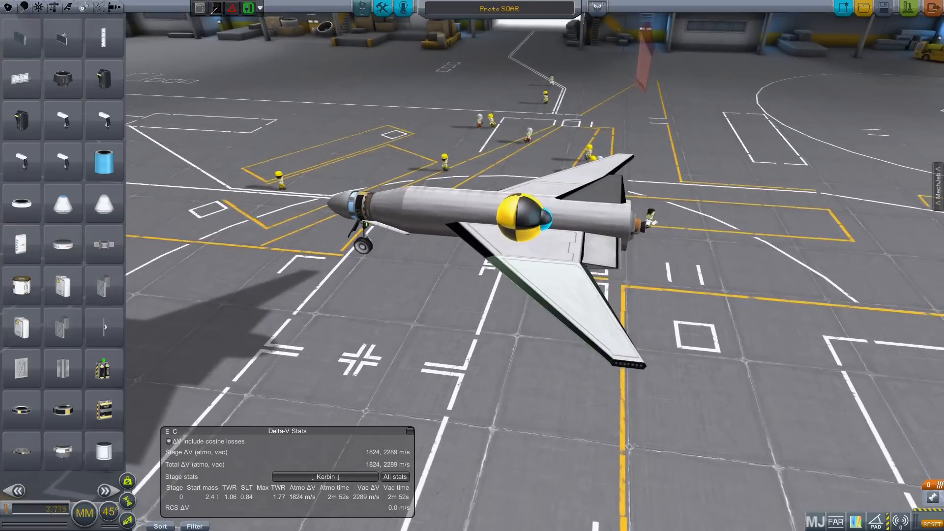
Step: Attach landing gear under the glider's fuselage so it sits on wheels
{"action": "left_click", "coordinate": [541, 301]}
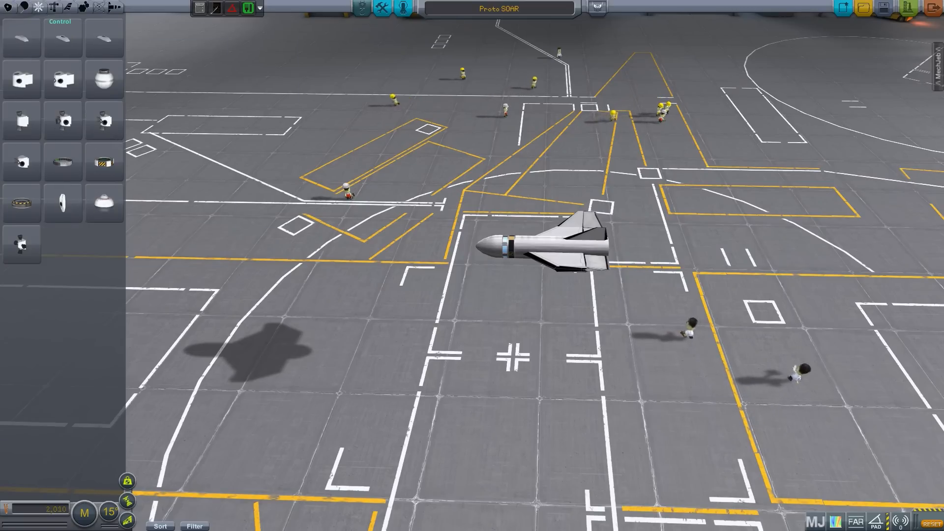
Step: Close the Delta-V Stats readout, leaving only the glider on the hangar floor
{"action": "left_click", "coordinate": [53, 7]}
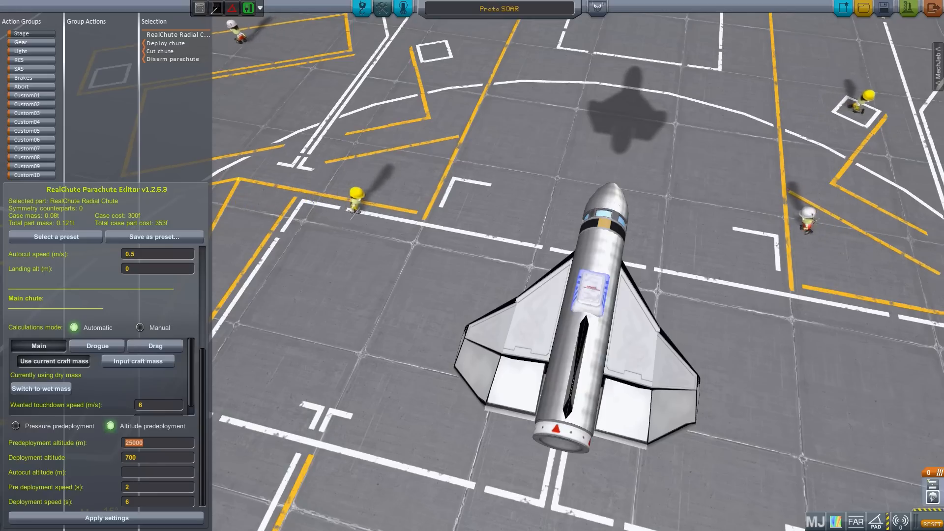
Step: Set the radial chute's predeployment altitude to 1500 m and apply the parameters
{"action": "type", "text": "150"}
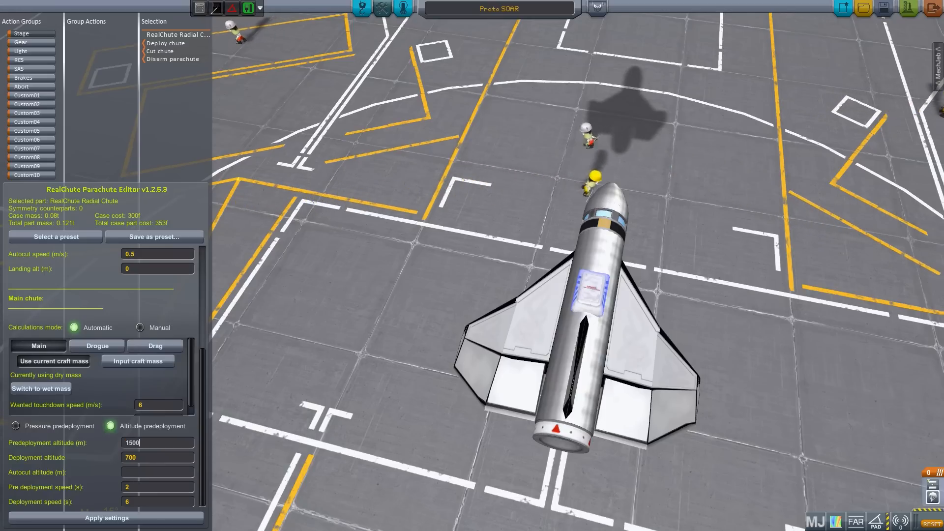
{"action": "left_click", "coordinate": [106, 519]}
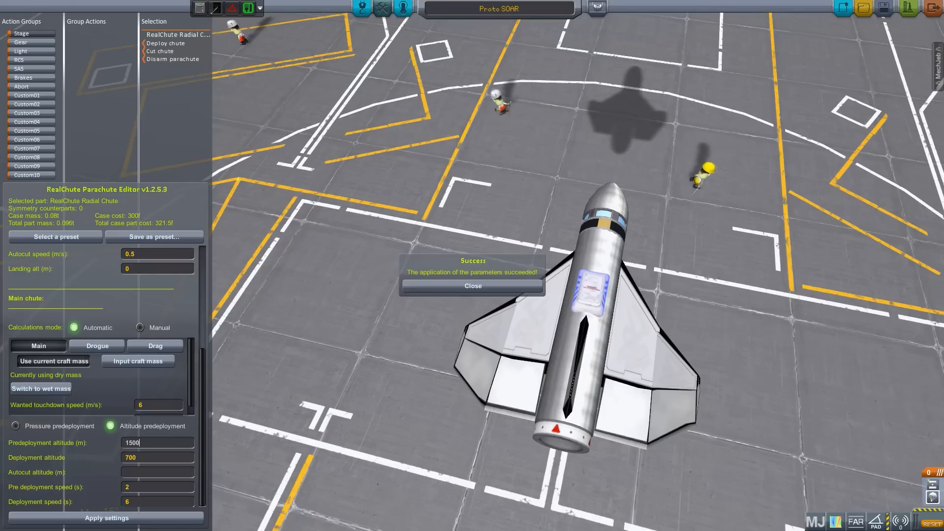
{"action": "left_click", "coordinate": [472, 285]}
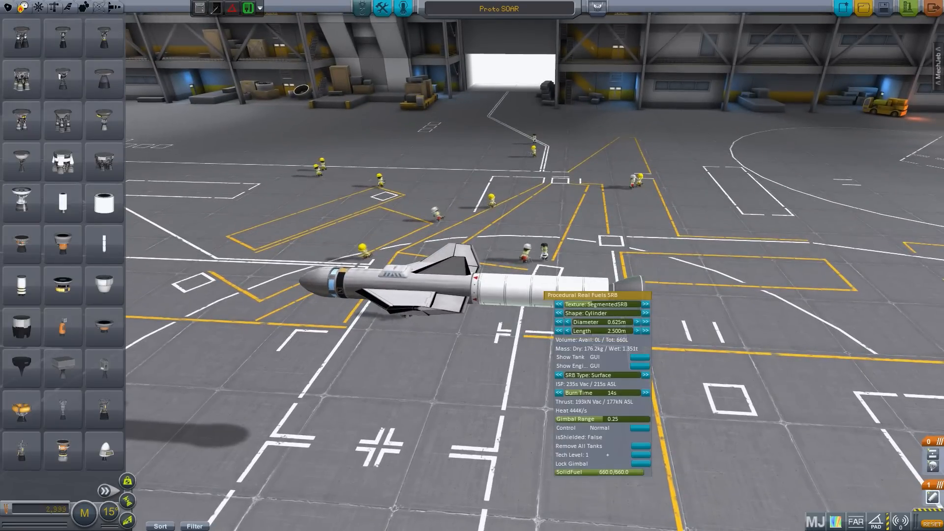
Step: Make the SRB a PlainRed 5 m cylinder and raise its burn time to 100 s
{"action": "left_click", "coordinate": [646, 304]}
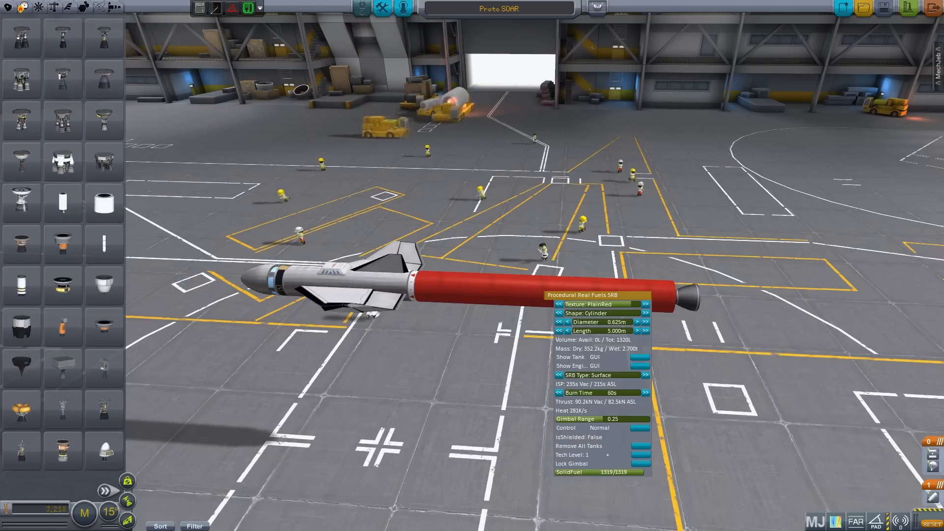
{"action": "left_click", "coordinate": [646, 392]}
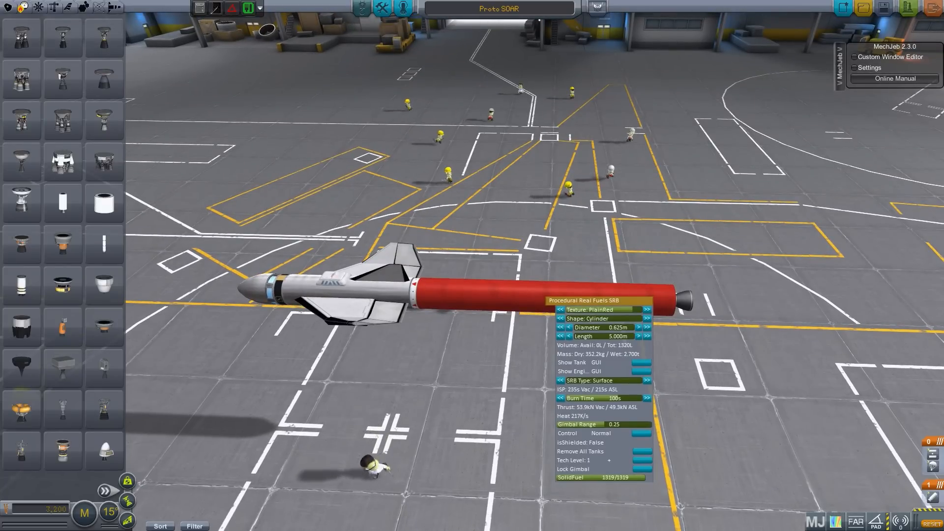
{"action": "left_click", "coordinate": [868, 67]}
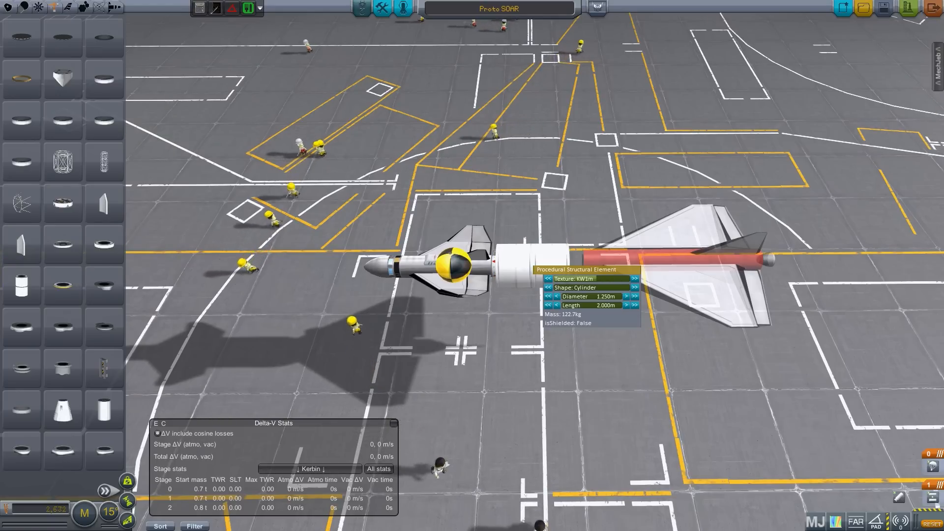
Step: Give the structural cylinder a plain yellow texture, 1.25 m diameter and 2 m length
{"action": "left_click", "coordinate": [632, 278]}
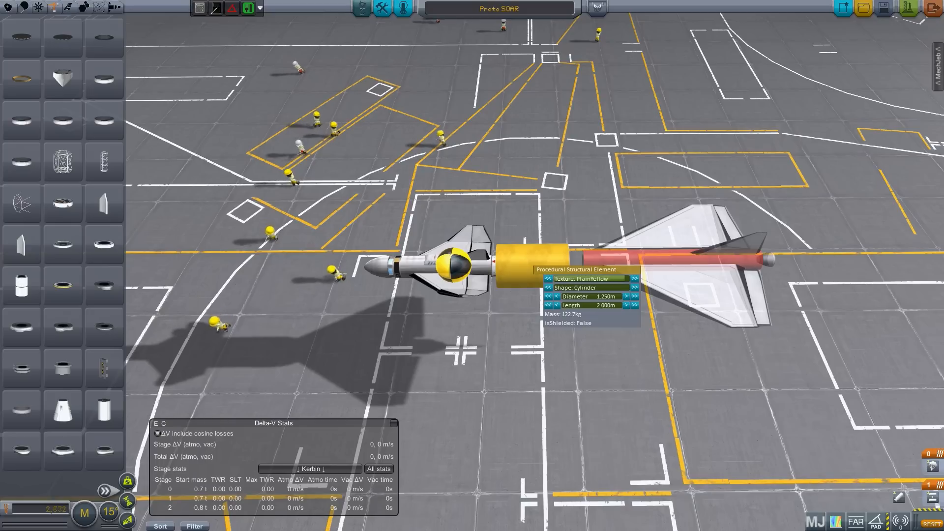
{"action": "left_click", "coordinate": [633, 278]}
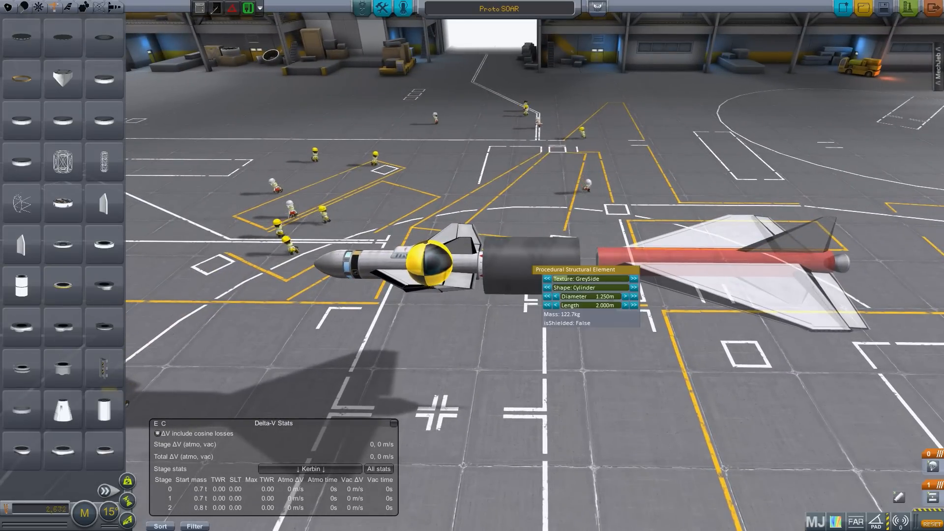
{"action": "left_click", "coordinate": [547, 296]}
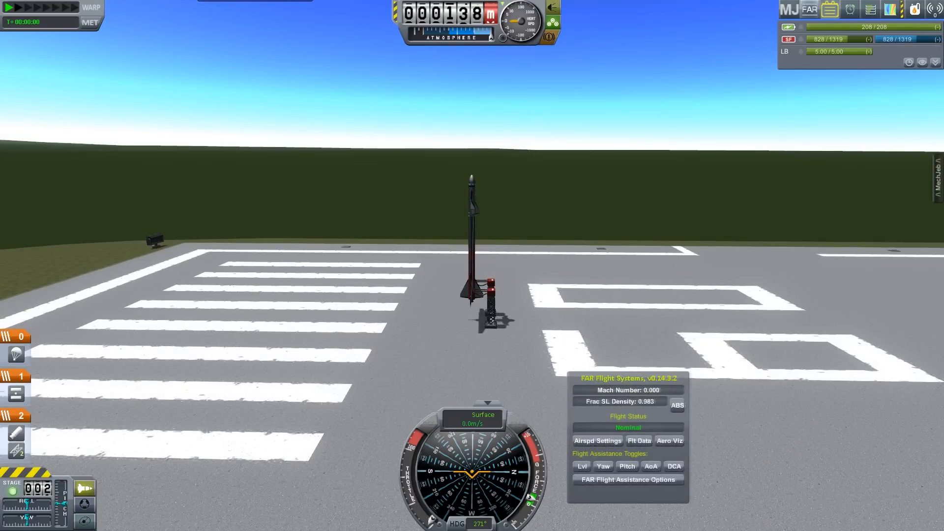
Step: Switch the FAR speed readout to equivalent airspeed (EAS) on the runway
{"action": "left_click", "coordinate": [597, 440]}
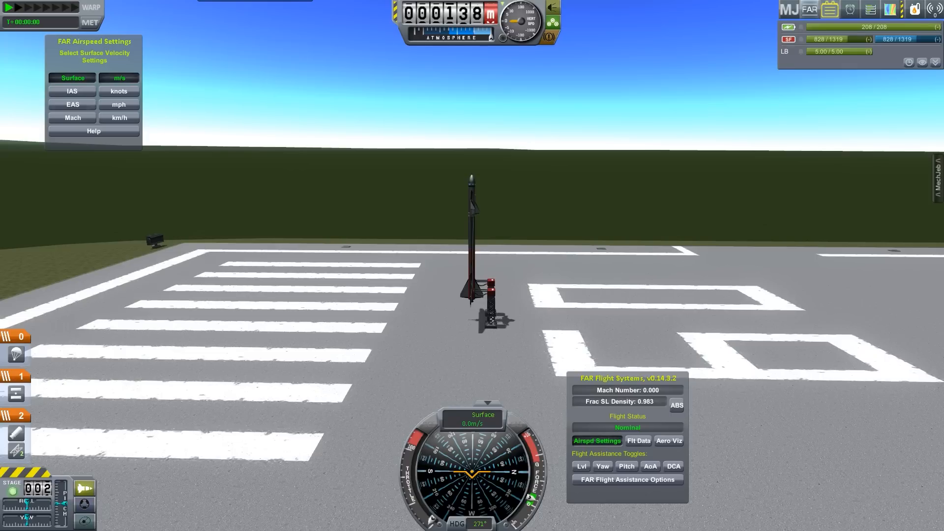
{"action": "left_click", "coordinate": [72, 104]}
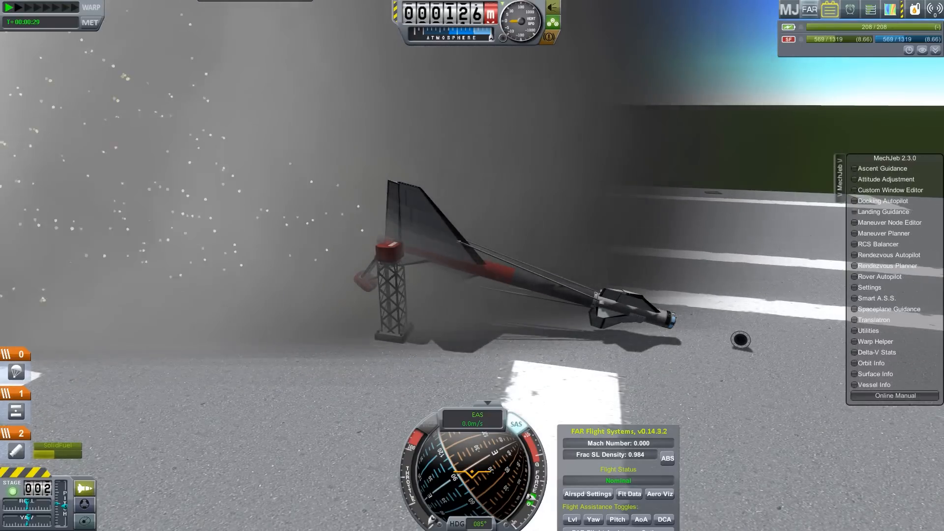
Step: Check the 52 s burn time in Delta-V Stats, then revert the flight to the spaceplane hangar
{"action": "left_click", "coordinate": [854, 352]}
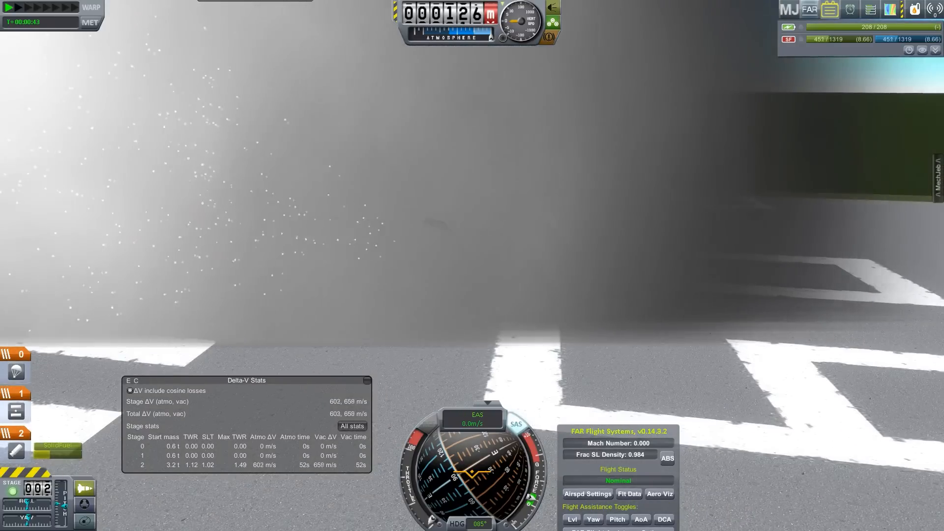
{"action": "key", "text": "Escape"}
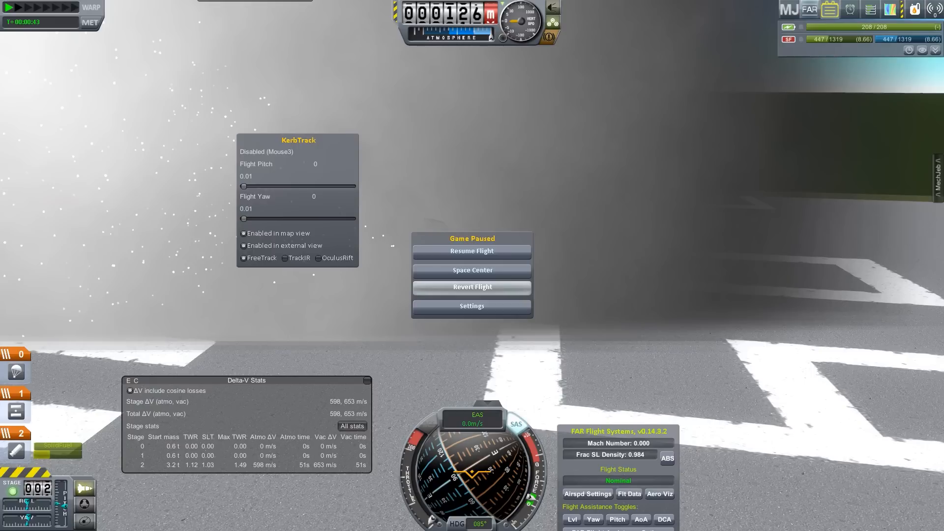
{"action": "left_click", "coordinate": [471, 286]}
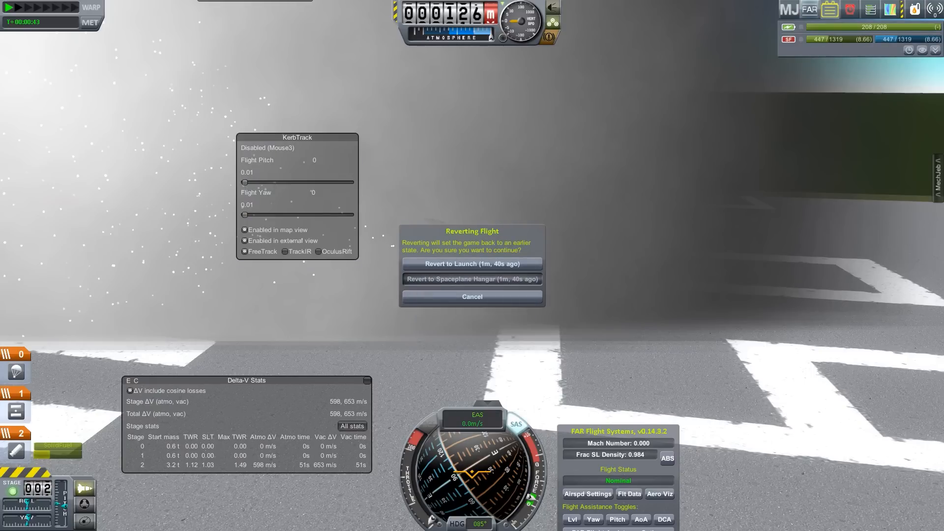
{"action": "left_click", "coordinate": [471, 278]}
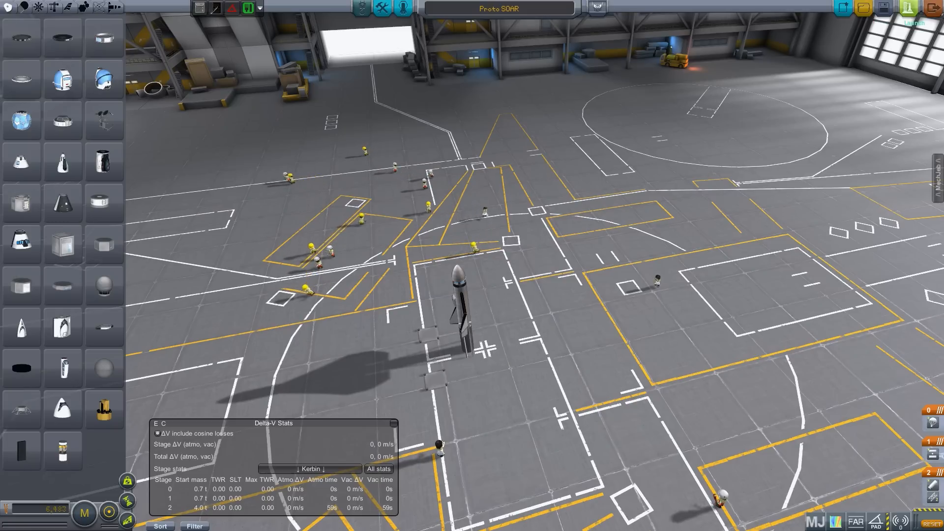
Step: Launch the fixed Proto SOAR stack back out to the runway
{"action": "left_click", "coordinate": [912, 23]}
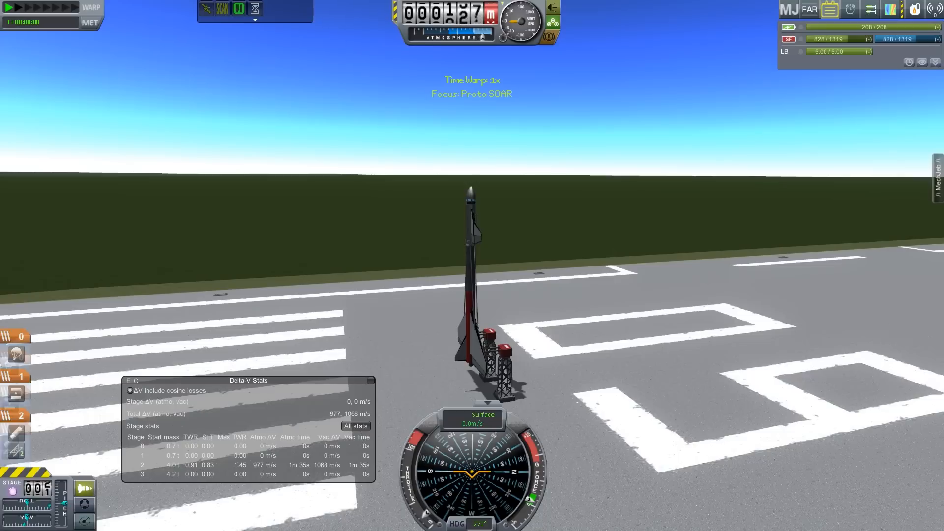